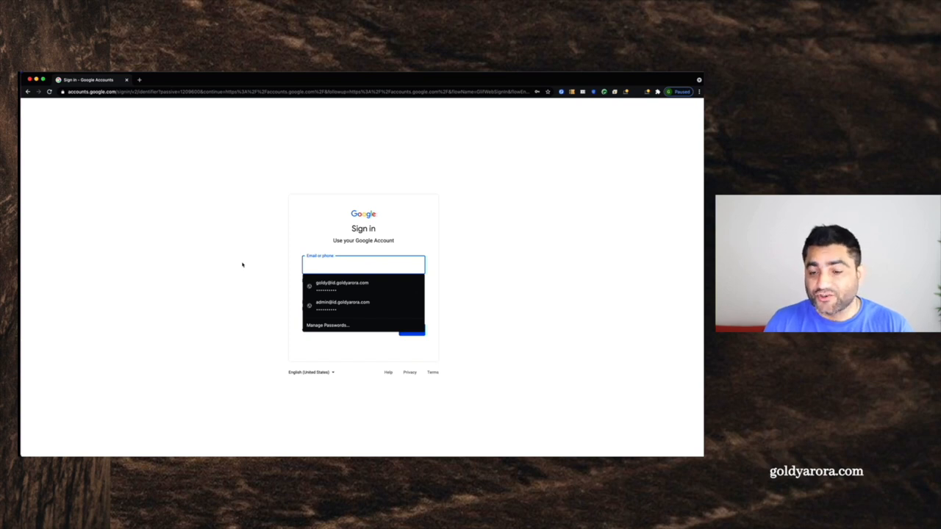
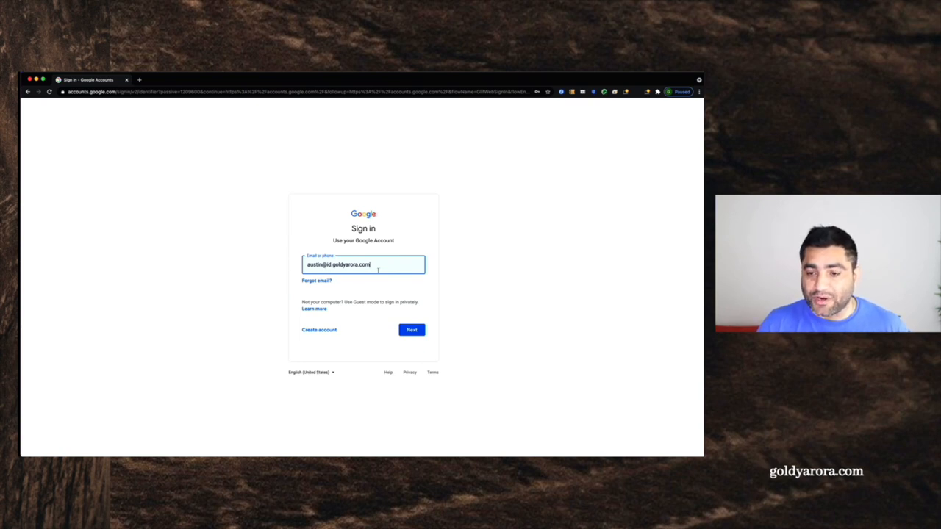
- Sign in to Google with the austin email address and its password
mouse_move(459, 292)
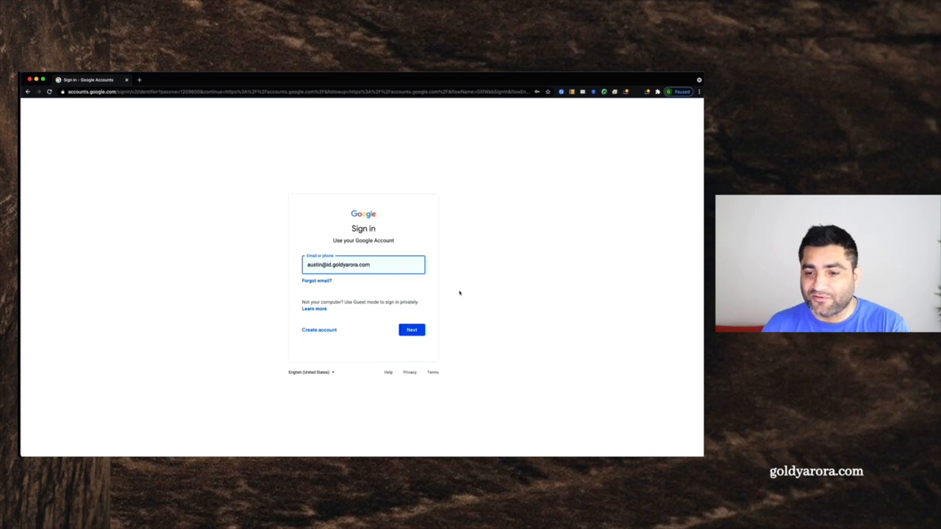
click(412, 330)
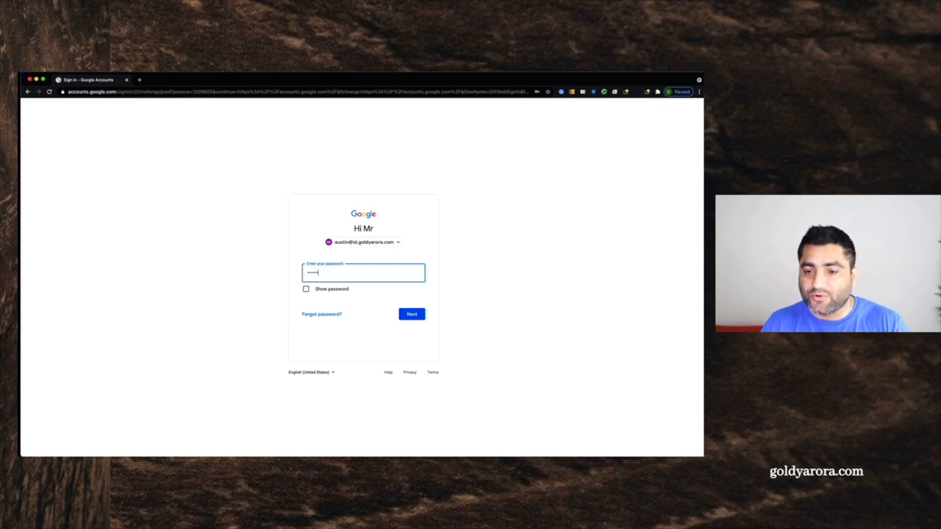
click(411, 315)
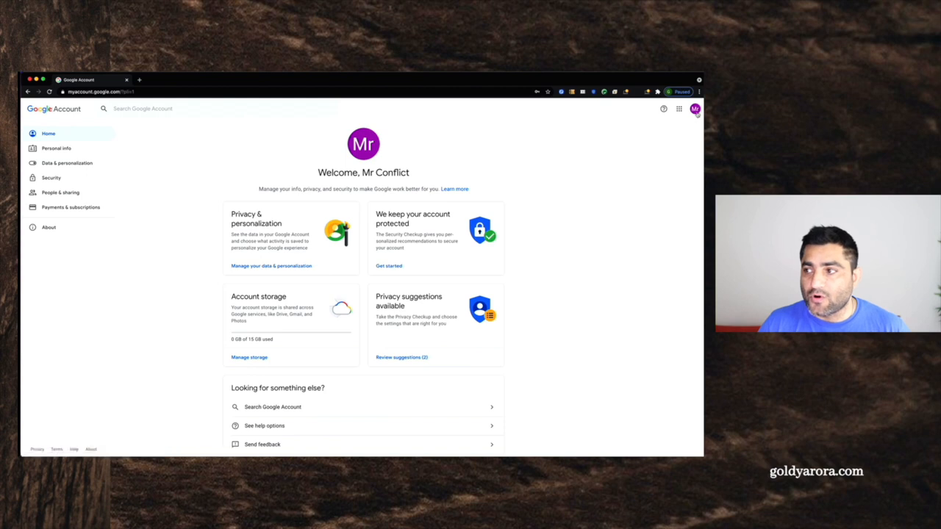
- Check the signed-in account from the avatar and view its files in Drive
click(694, 108)
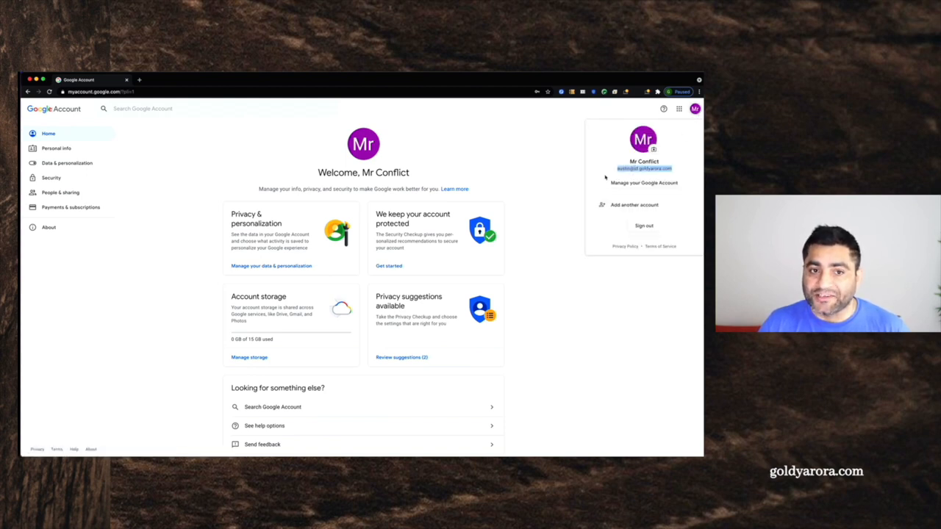
click(679, 109)
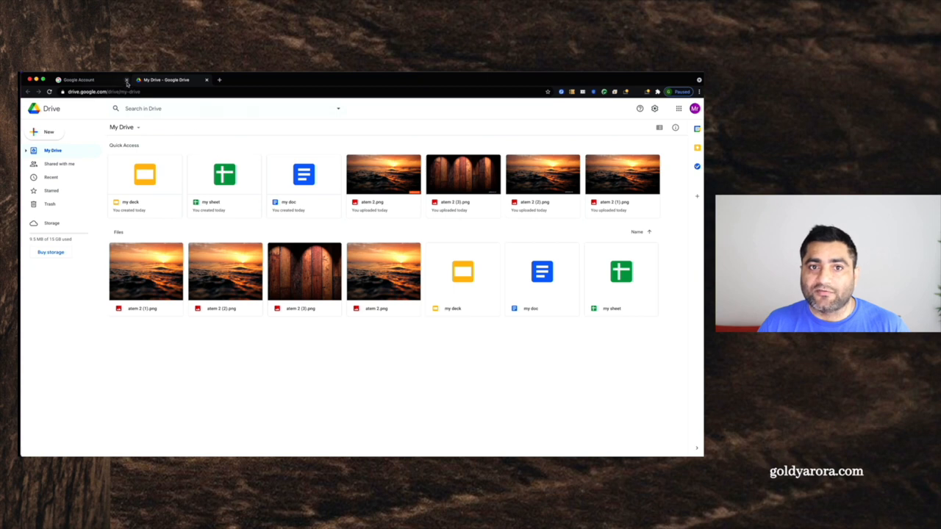
- Sign out of the personal austin account from the profile menu
click(694, 109)
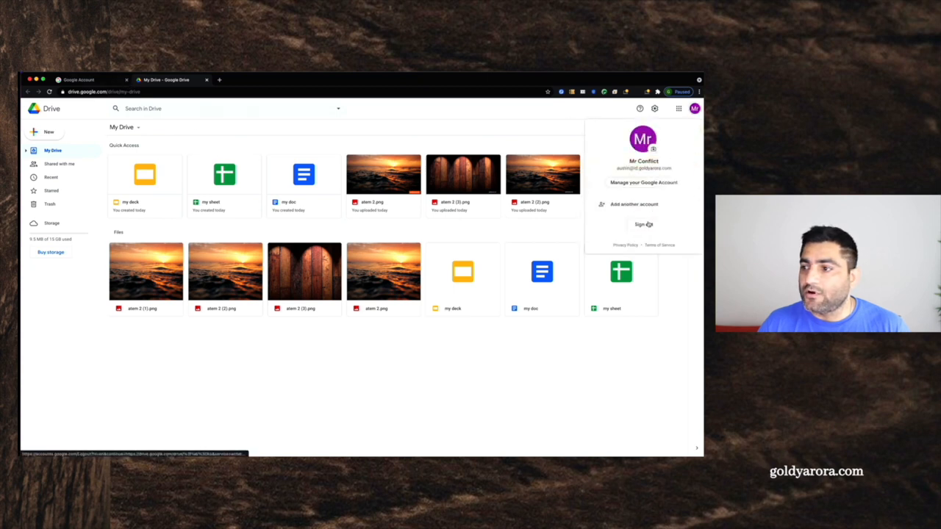
click(641, 224)
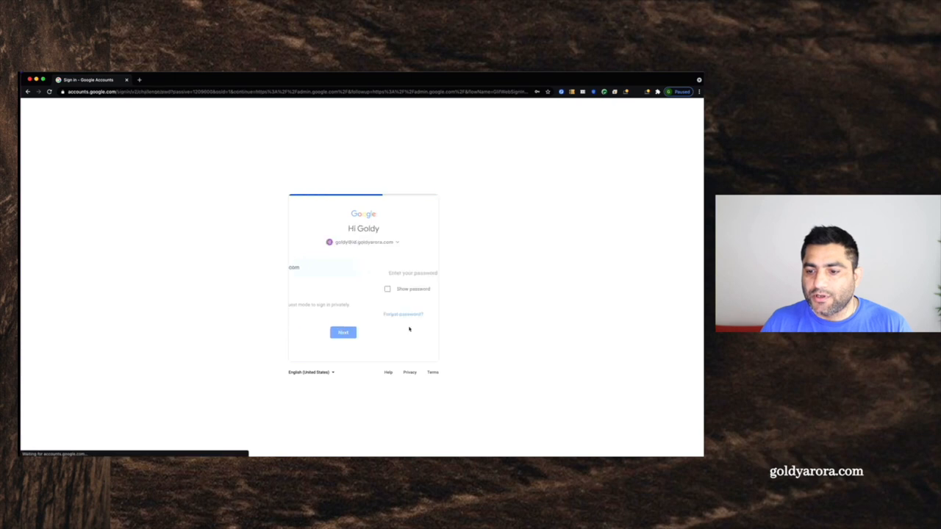
- Sign in as the administrator and start Add a user from the Admin console home
click(343, 333)
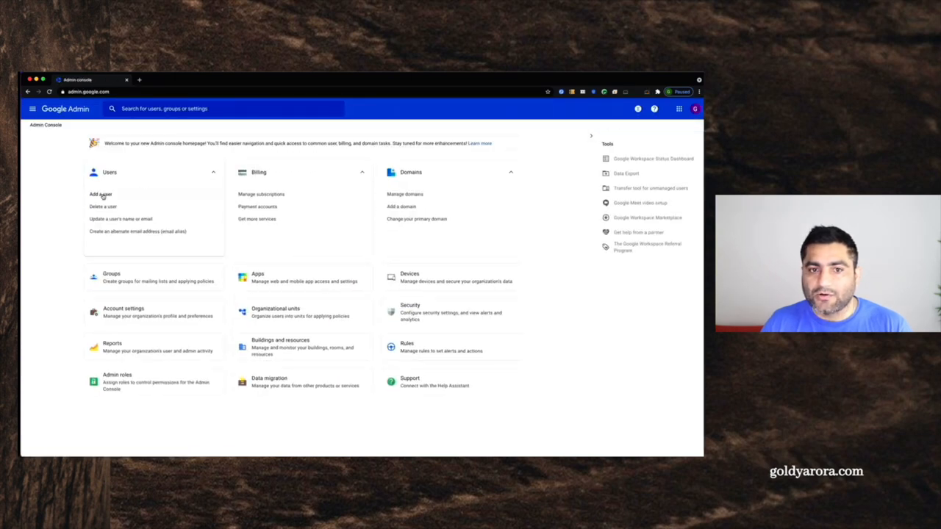
click(100, 194)
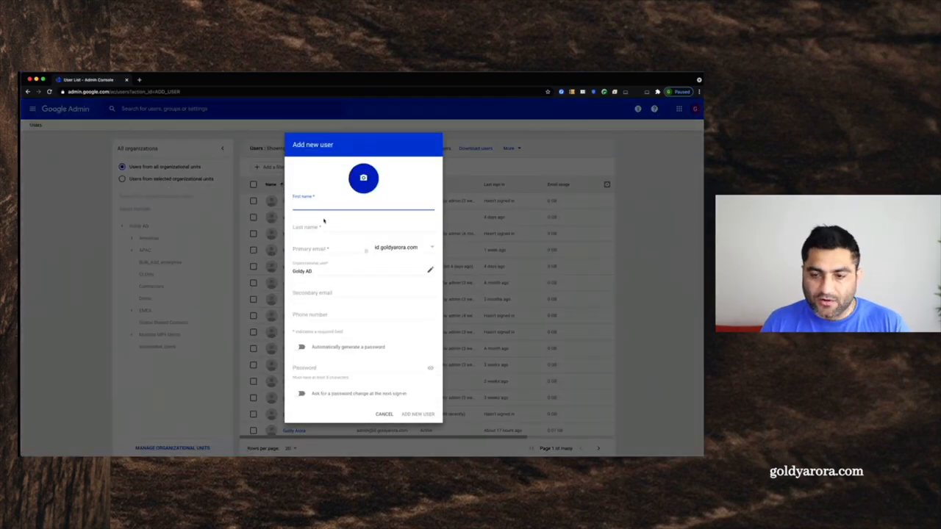
- Enter austin as the new user's name and email, then search Google for random password generators
text(austin)
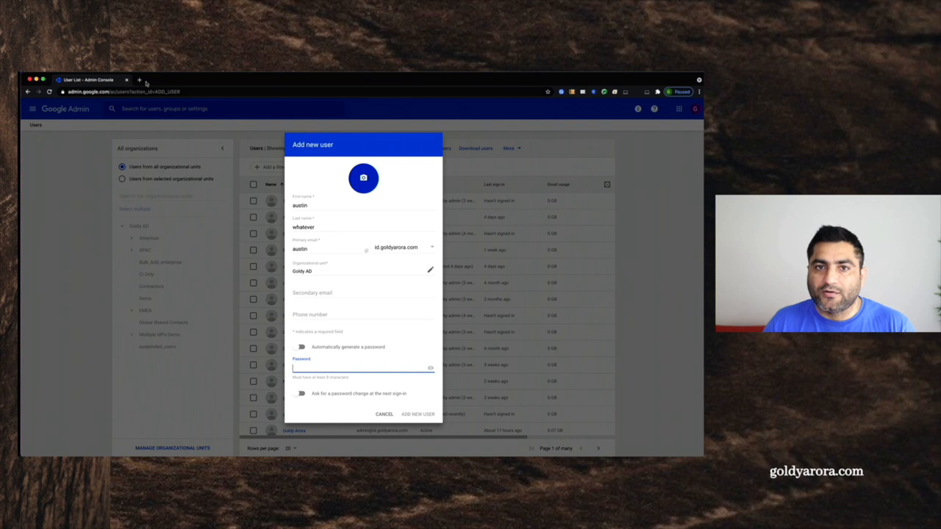
text(random password)
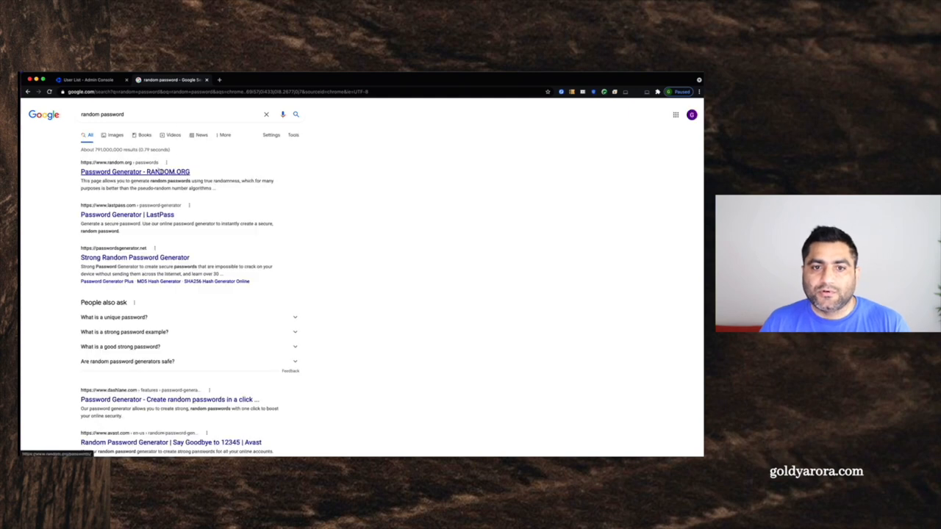
- Generate passwords on RANDOM.ORG and copy one of them
click(136, 171)
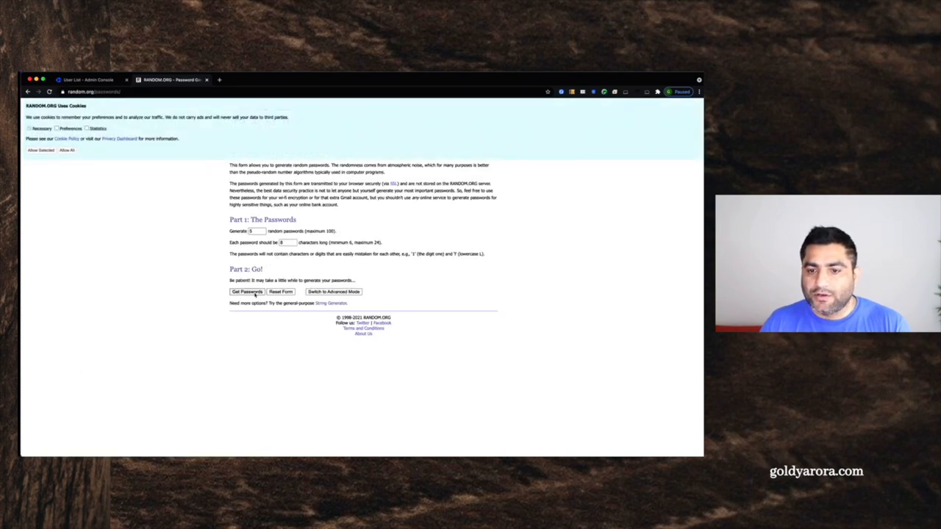
click(247, 291)
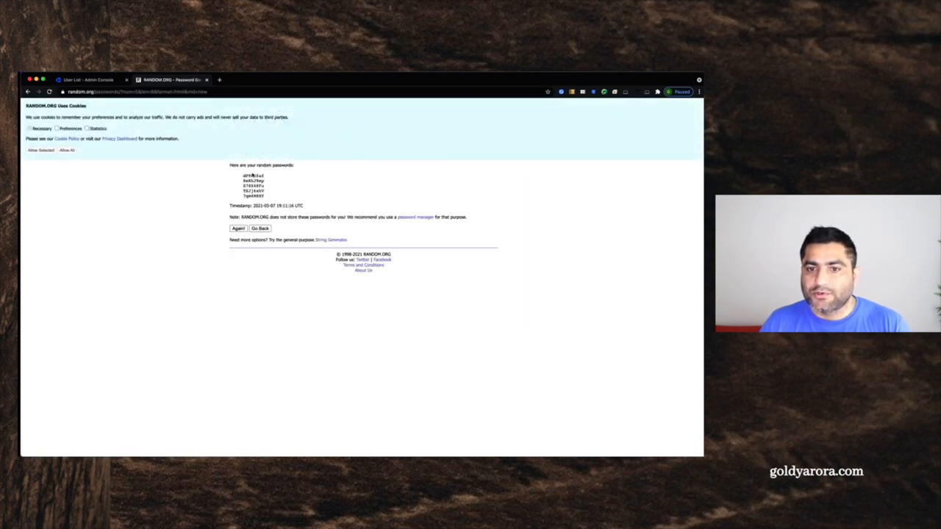
right_click(253, 176)
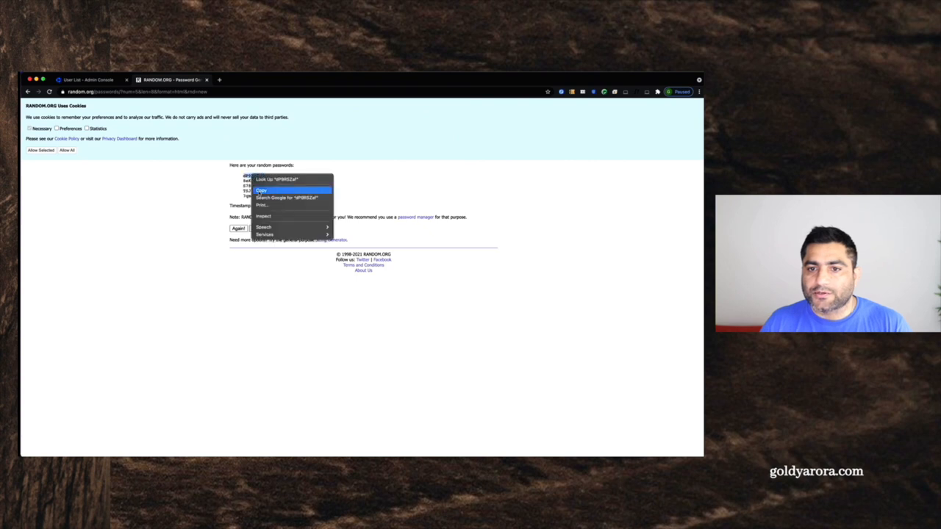
click(88, 79)
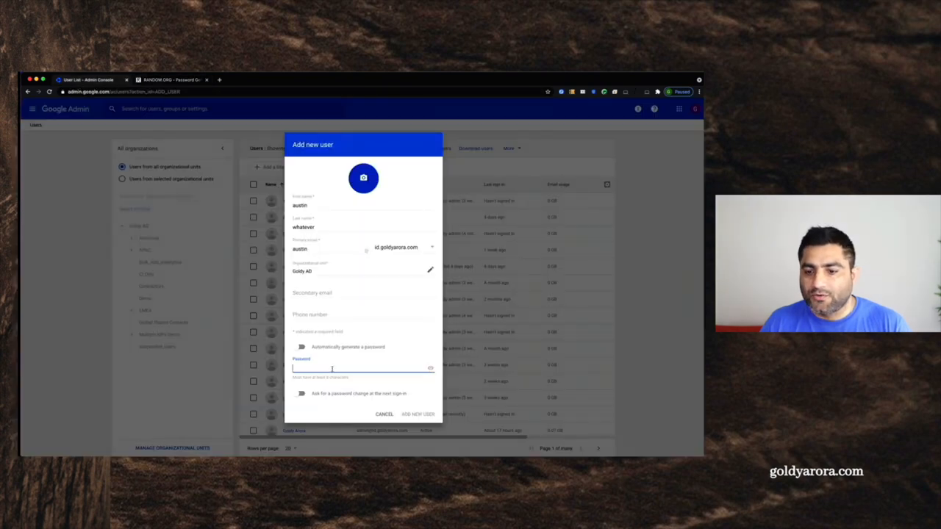
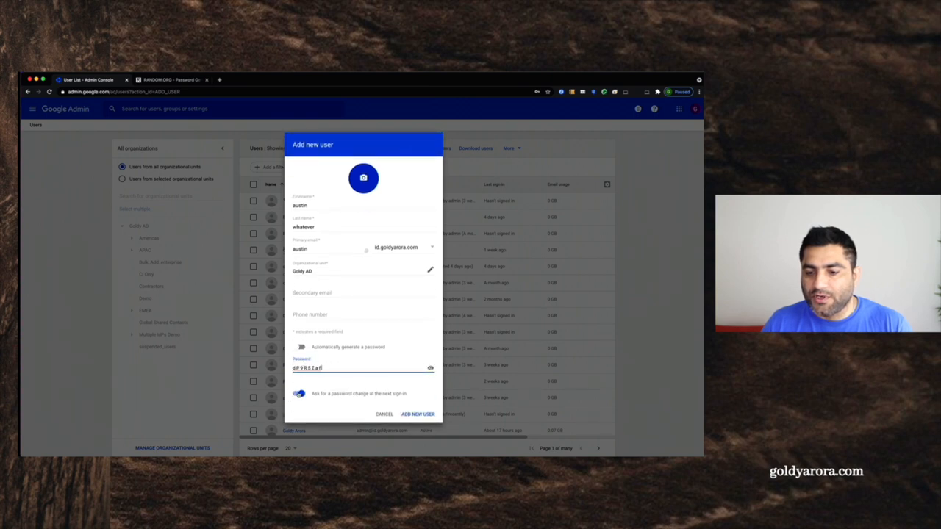
click(417, 414)
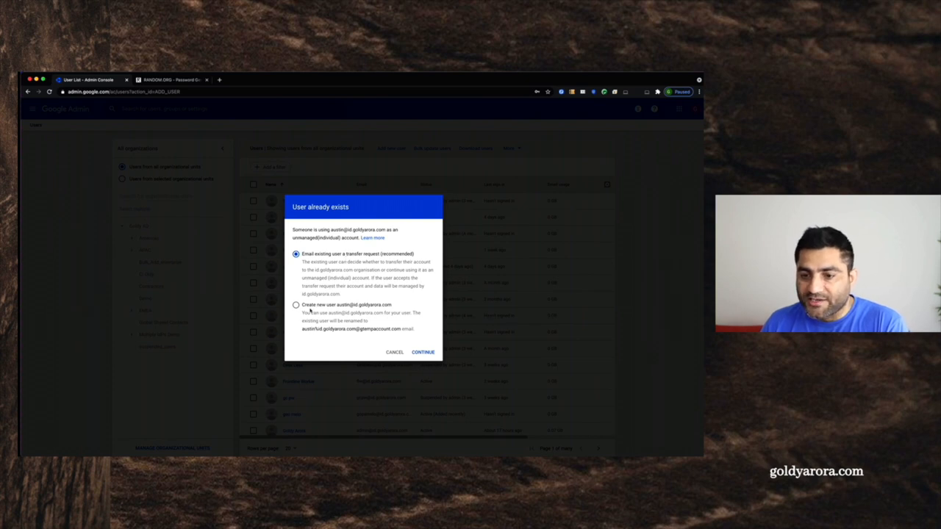
- Choose Create new user in the 'User already exists' dialog and confirm adding austin whatever
click(295, 304)
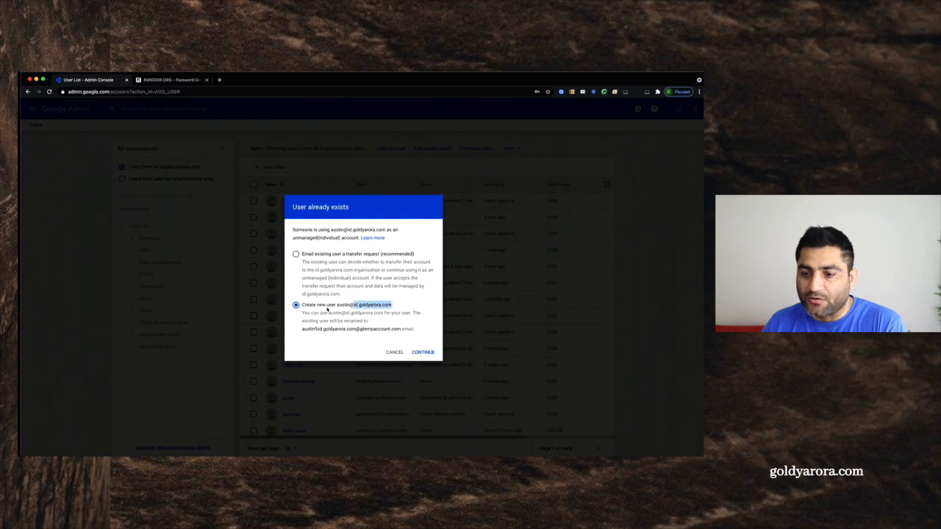
click(424, 353)
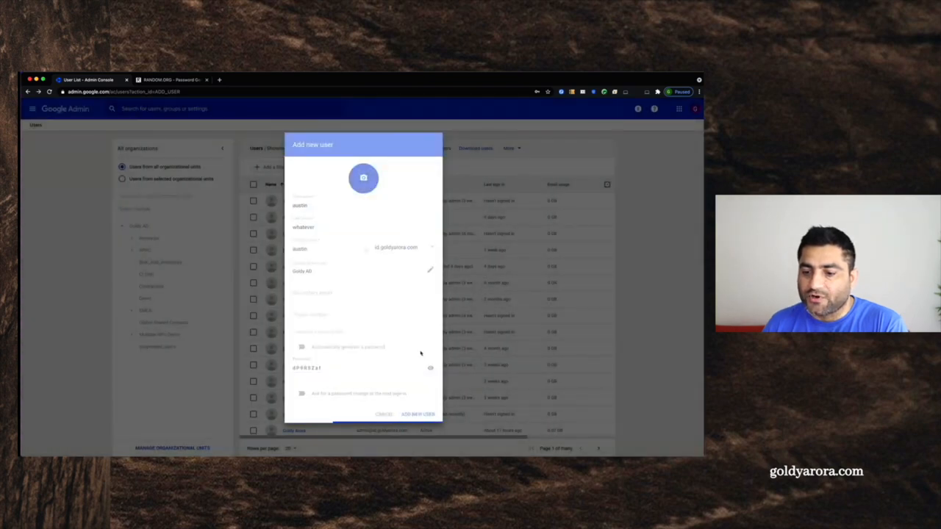
click(418, 414)
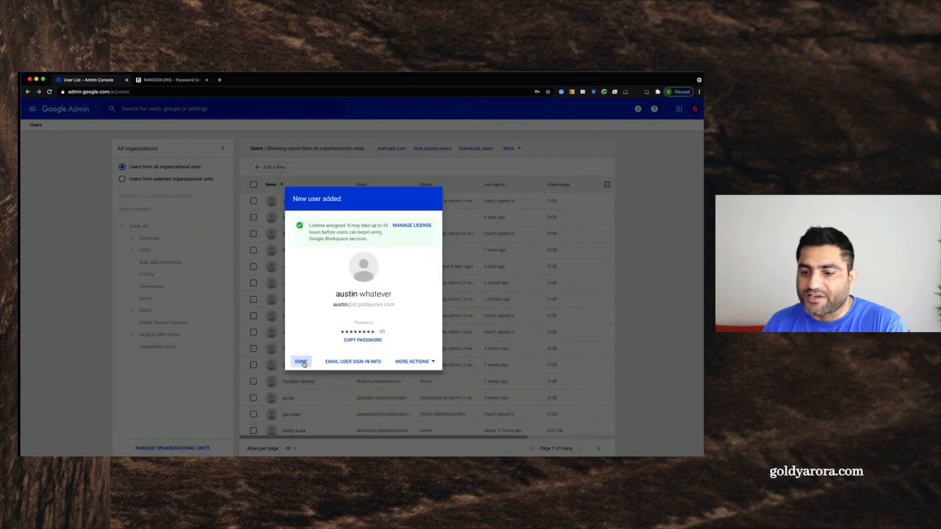
- Close the confirmation, search Admin for austin and open the austin whatever user record
click(300, 361)
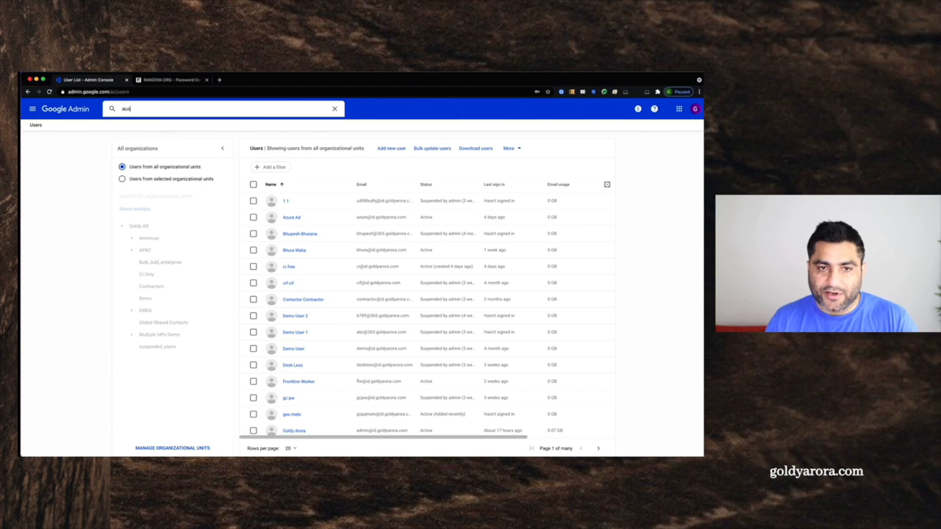
text(austin)
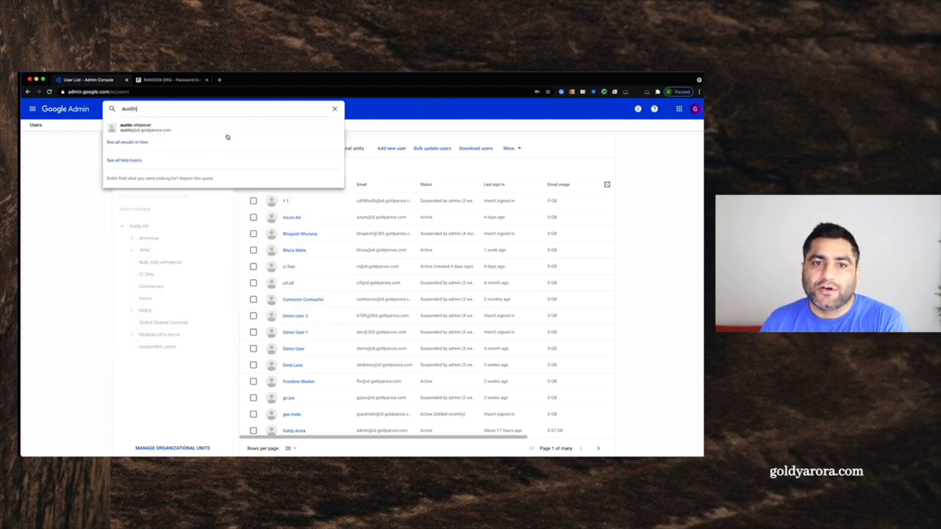
click(135, 126)
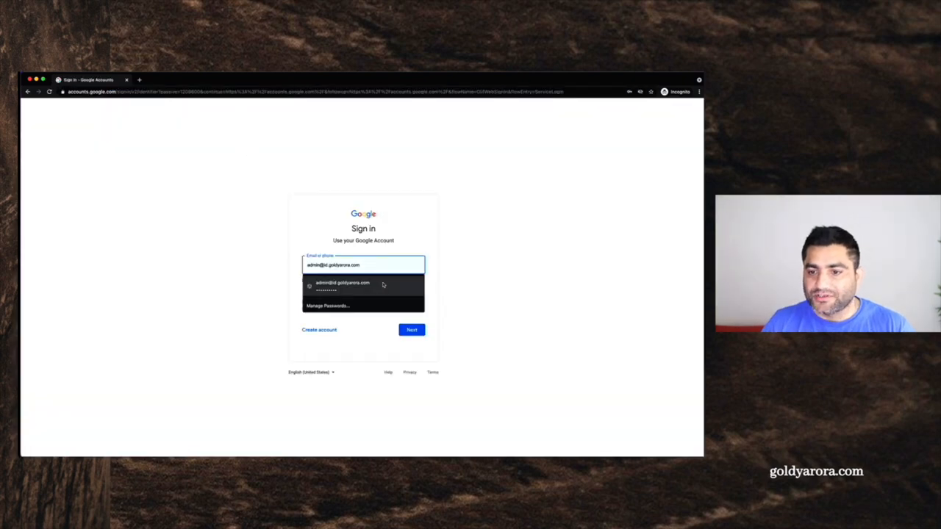
- Enter the austin email on a fresh Google sign-in page and continue
text(aust)
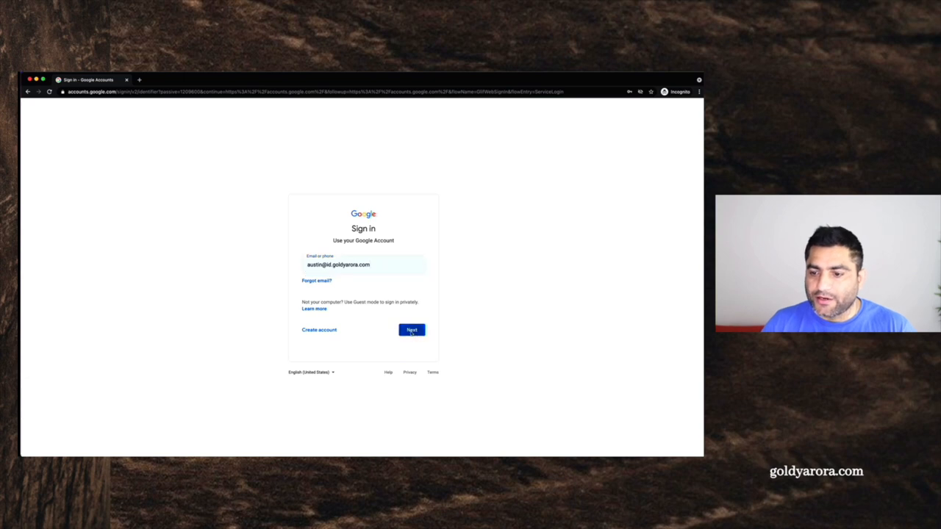
click(412, 329)
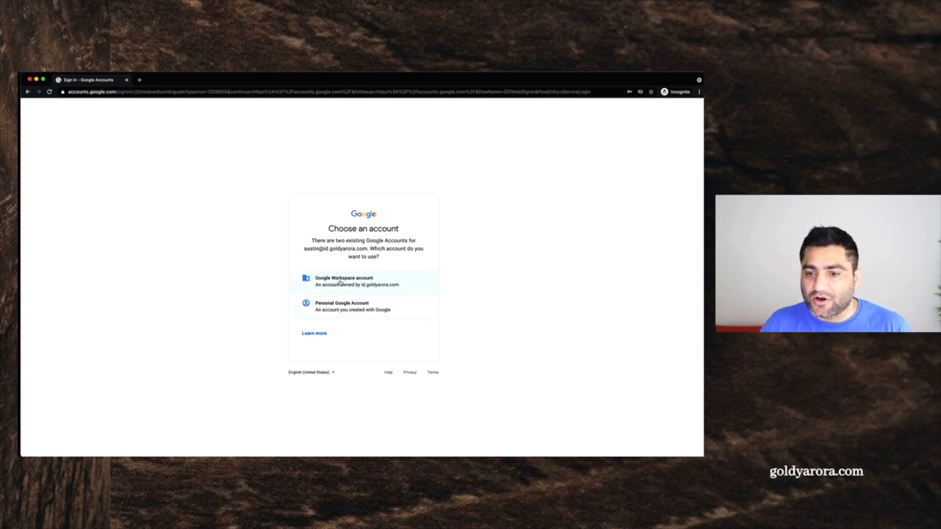
- Choose the Google Workspace account for austin and sign in with its password
click(344, 281)
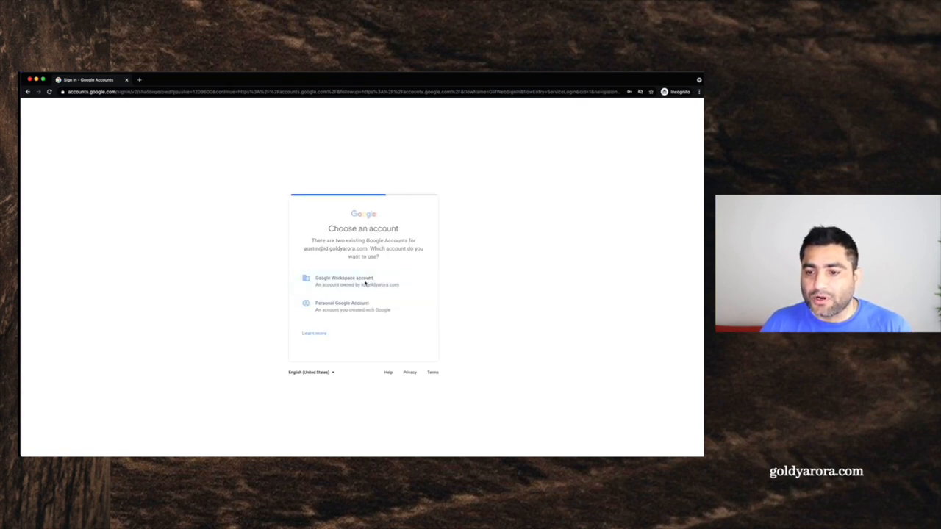
click(344, 281)
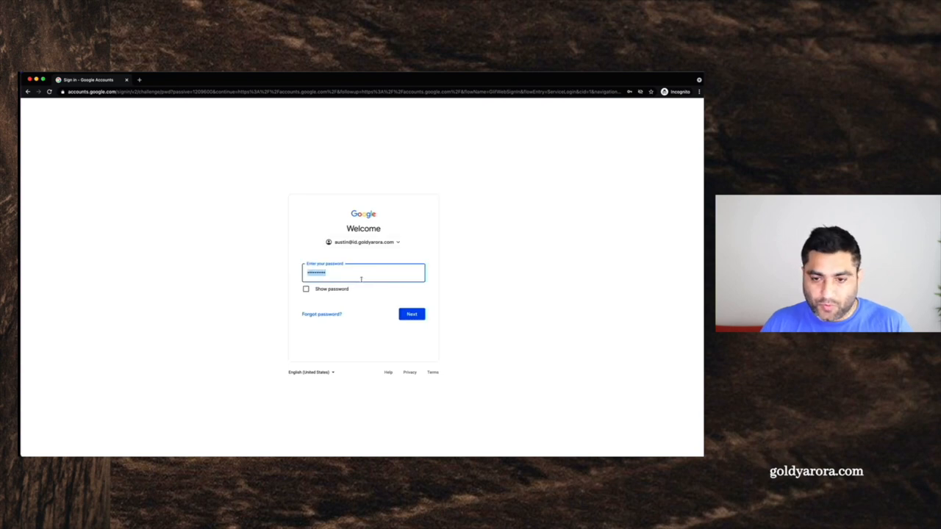
click(305, 288)
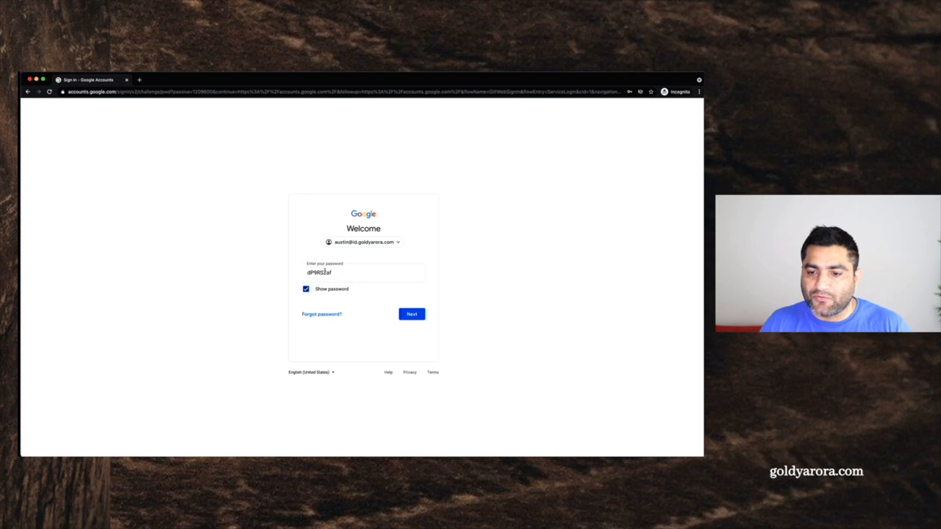
click(305, 288)
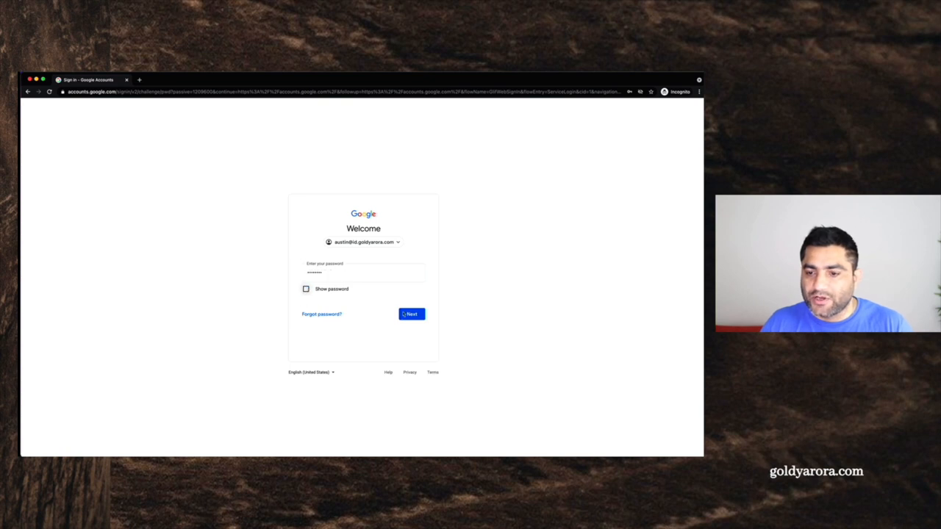
click(412, 315)
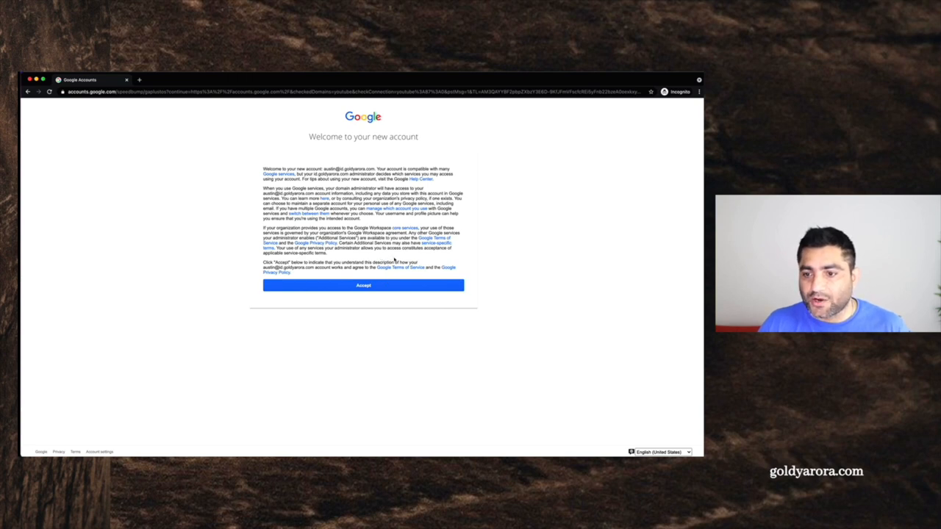
- Accept the new work account terms and check the signed-in account on the Google Account home page
click(362, 285)
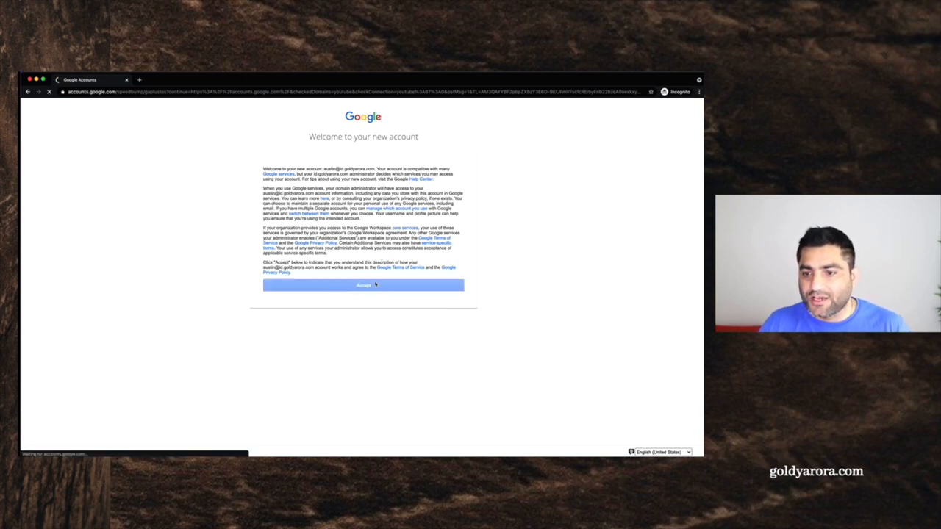
click(363, 285)
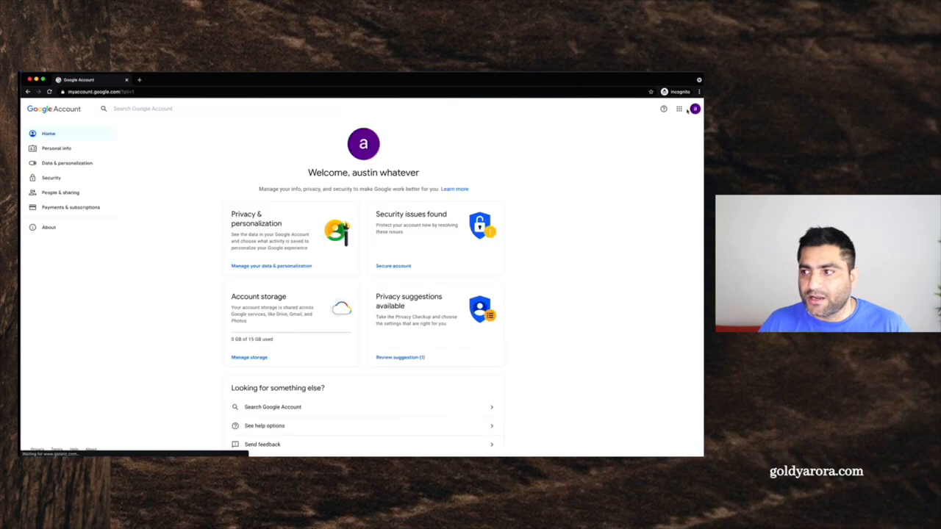
click(679, 108)
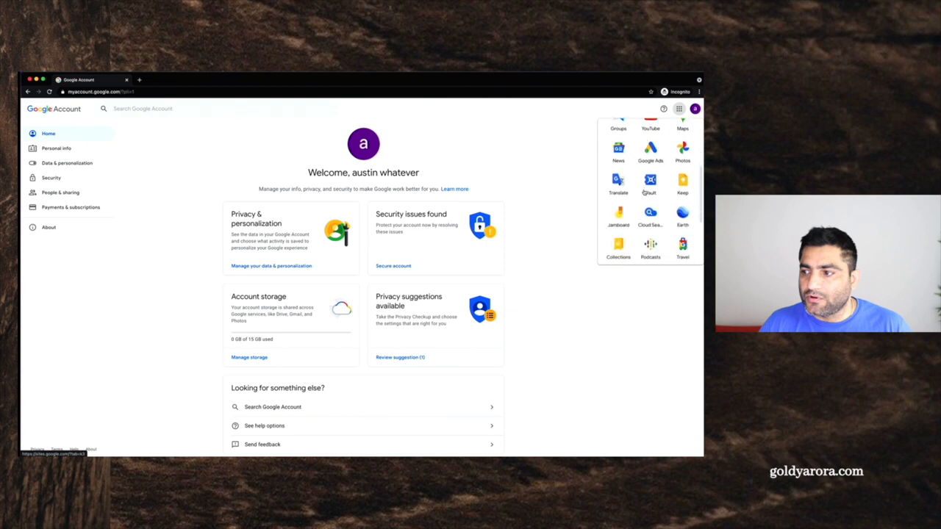
scroll(down, 3)
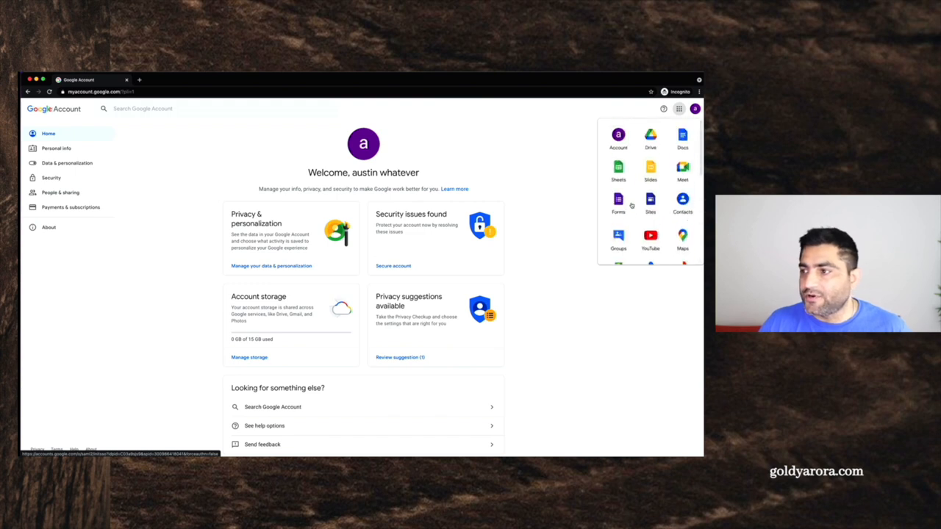
click(693, 109)
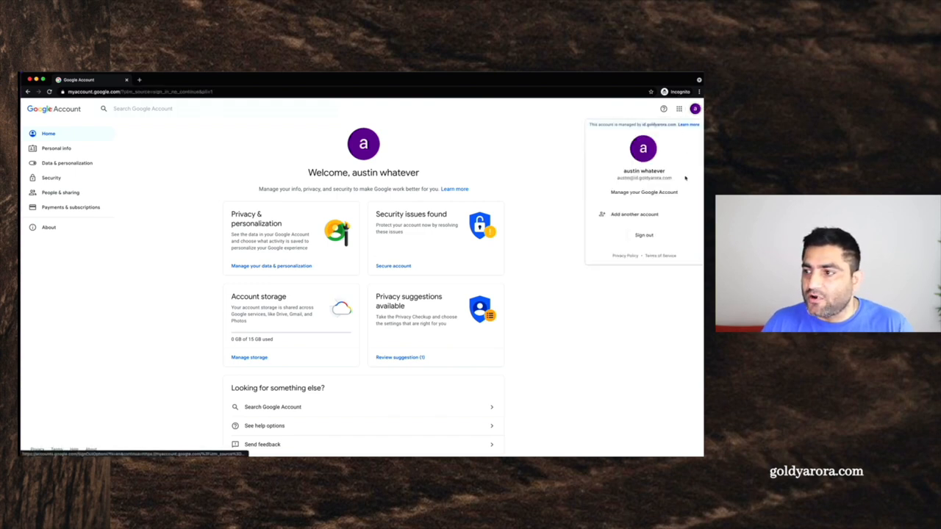
- Sign out and remove the saved account from this browser, confirming with Yes, remove
click(643, 235)
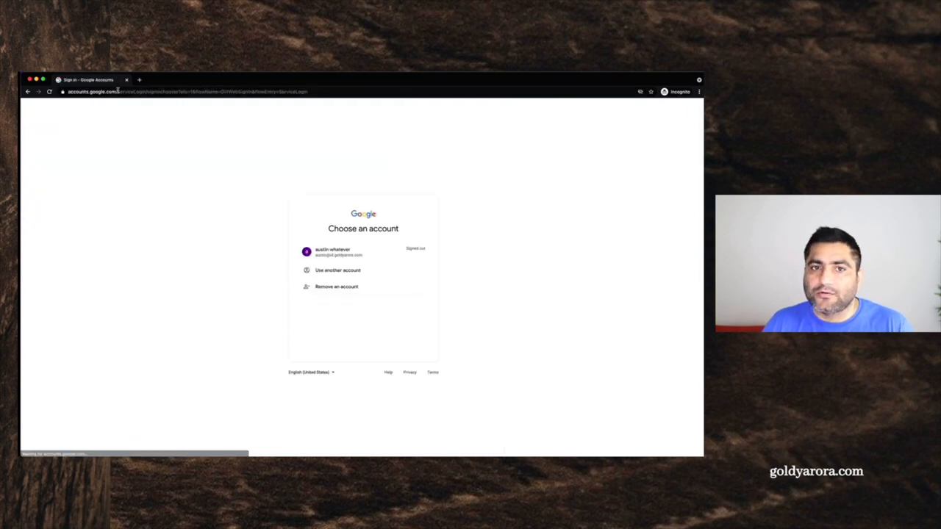
click(335, 287)
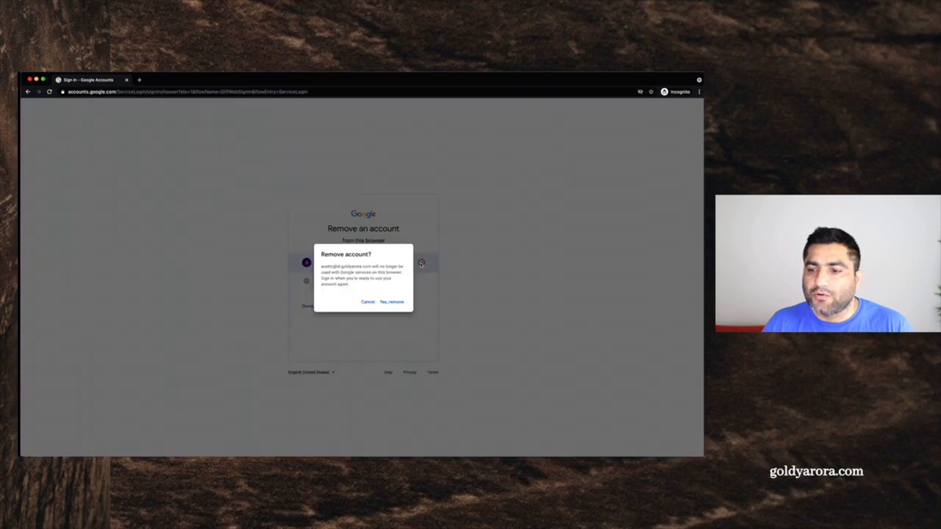
click(391, 301)
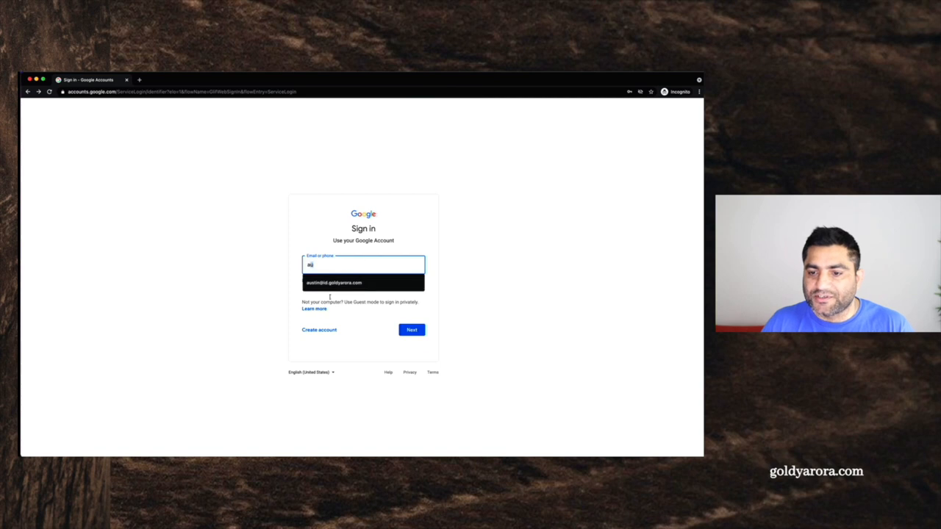
- Sign back in with austin's work email, entering and correcting the password
click(411, 330)
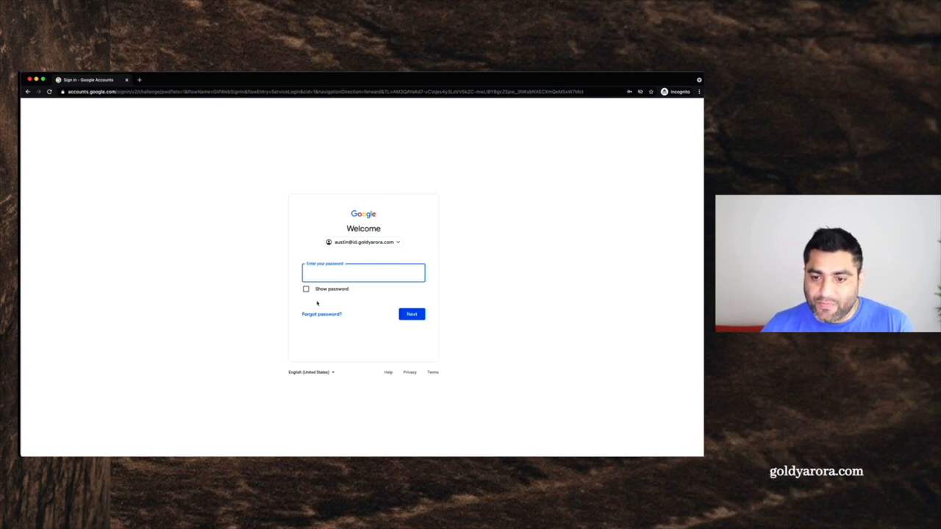
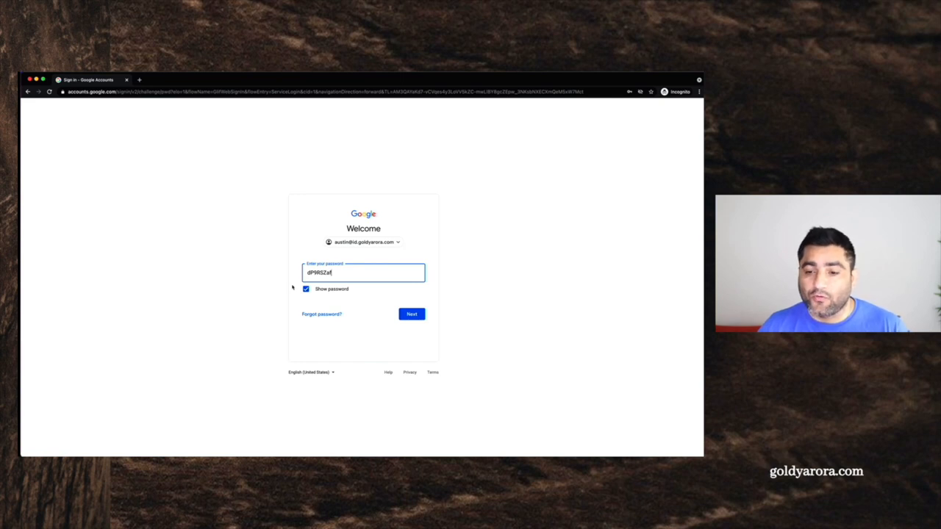
click(412, 314)
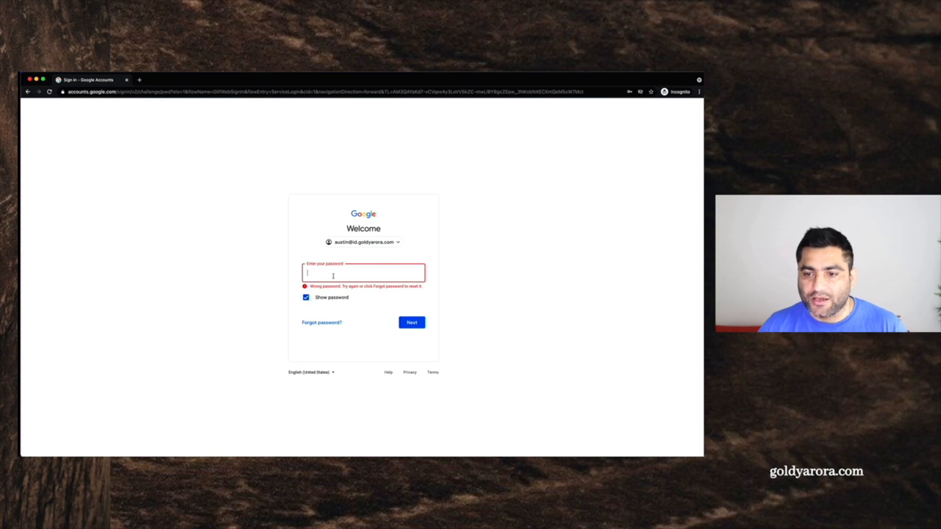
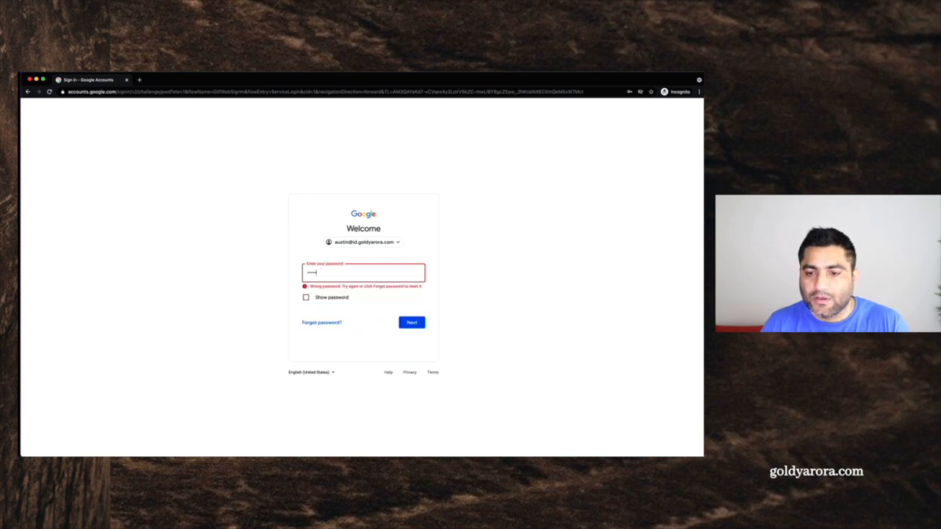
click(412, 322)
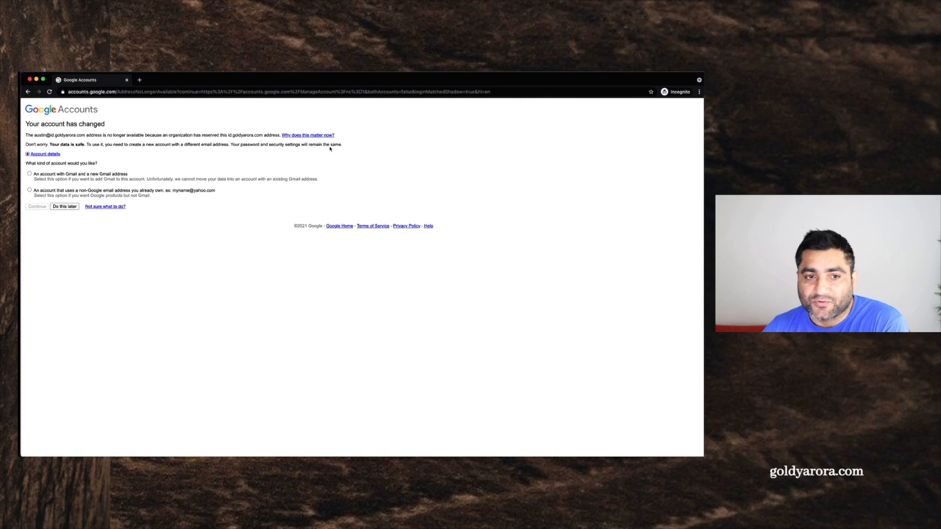
- Expand and collapse Account details, then try the new Gmail address and non-Google email options
click(45, 155)
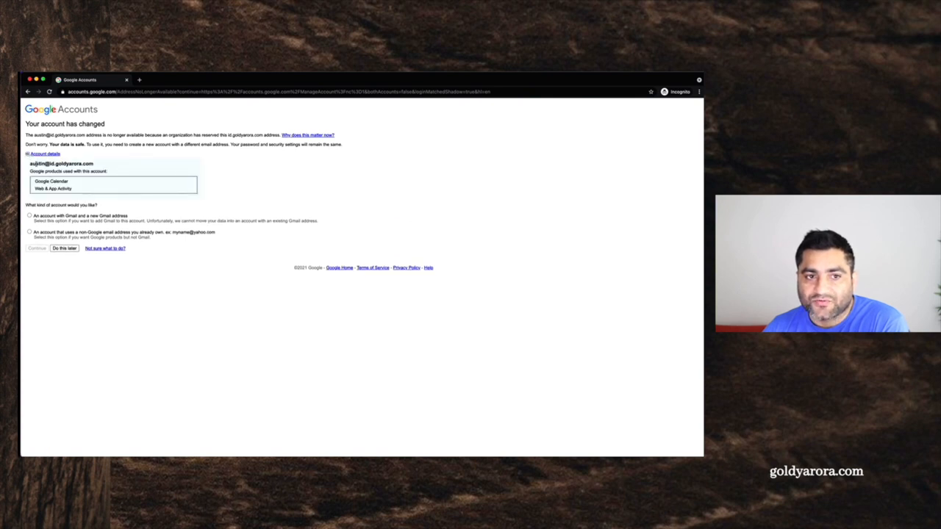
click(28, 154)
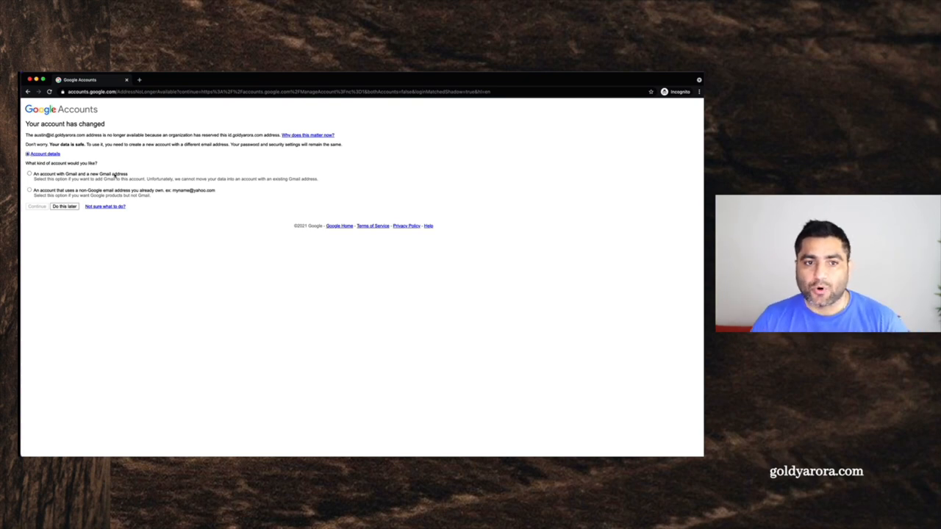
click(29, 174)
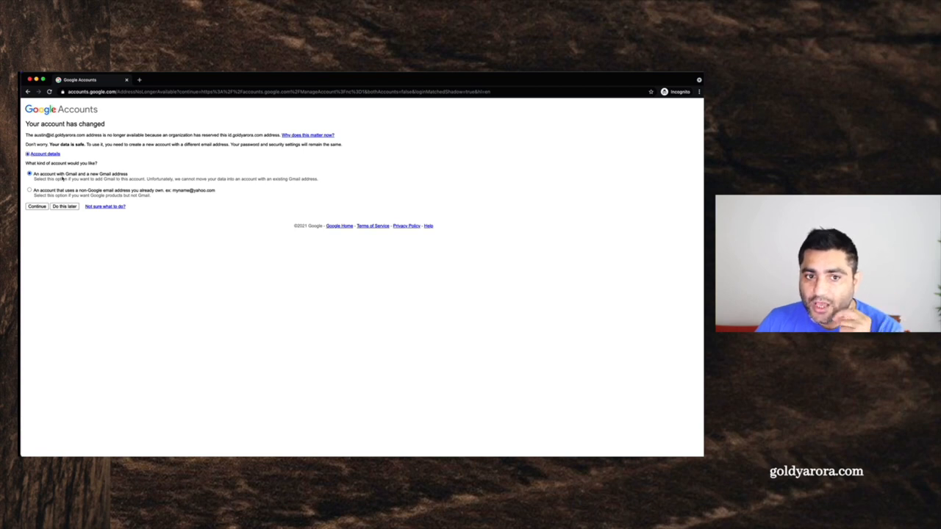
click(30, 190)
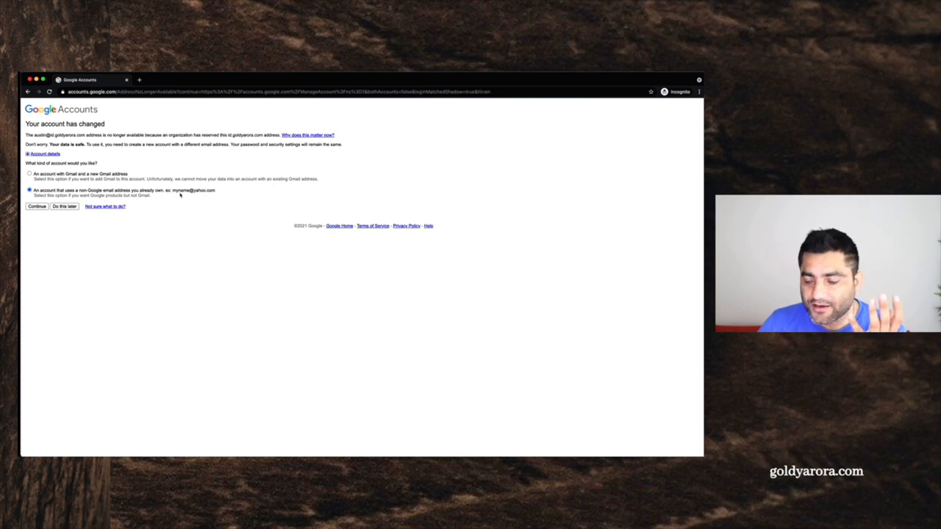
mouse_move(147, 194)
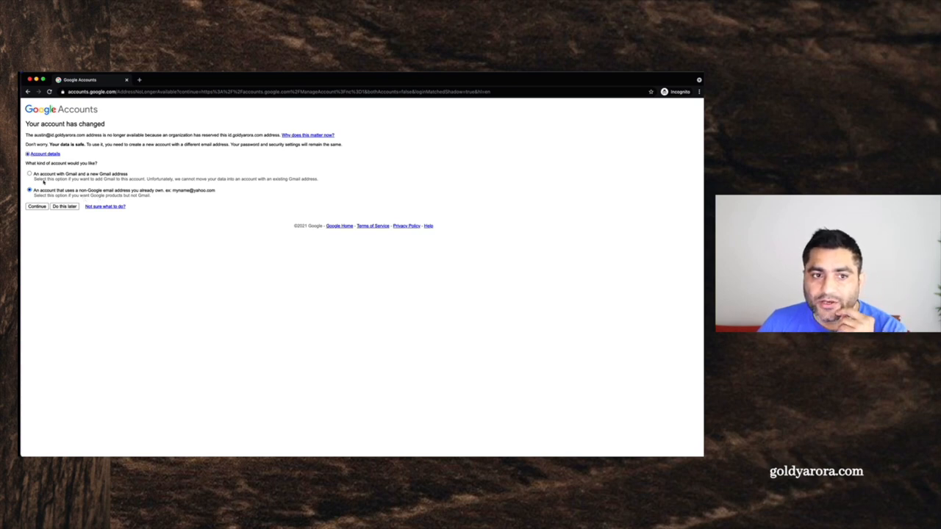
- Return to the new Gmail address choice and choose 'Do this later' to postpone
click(29, 173)
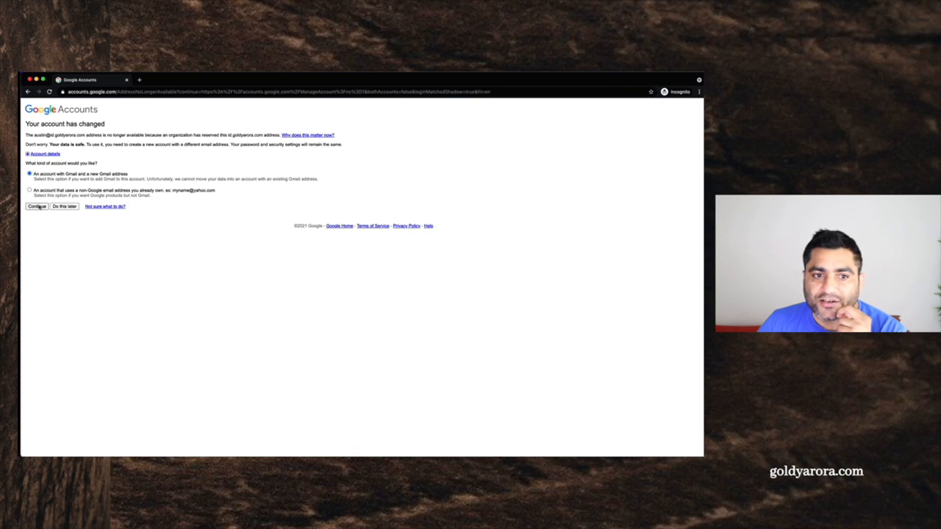
click(37, 205)
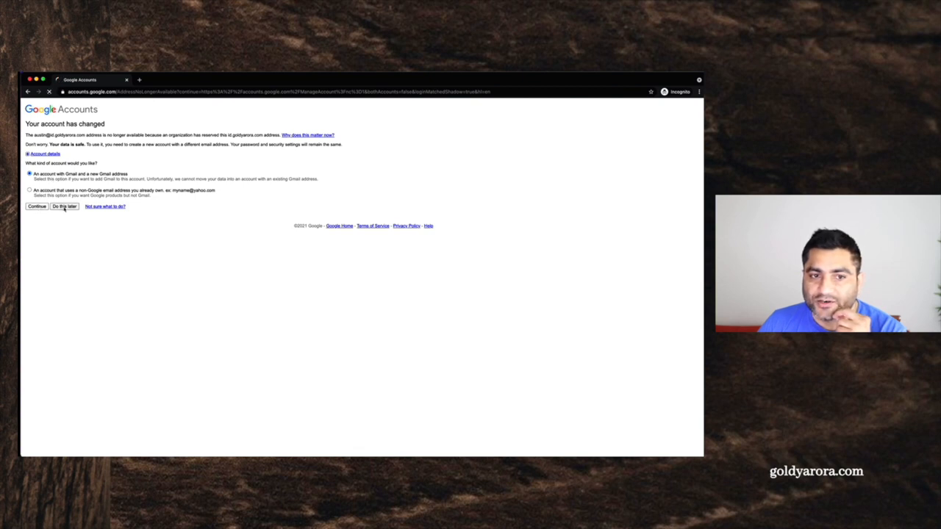
click(65, 206)
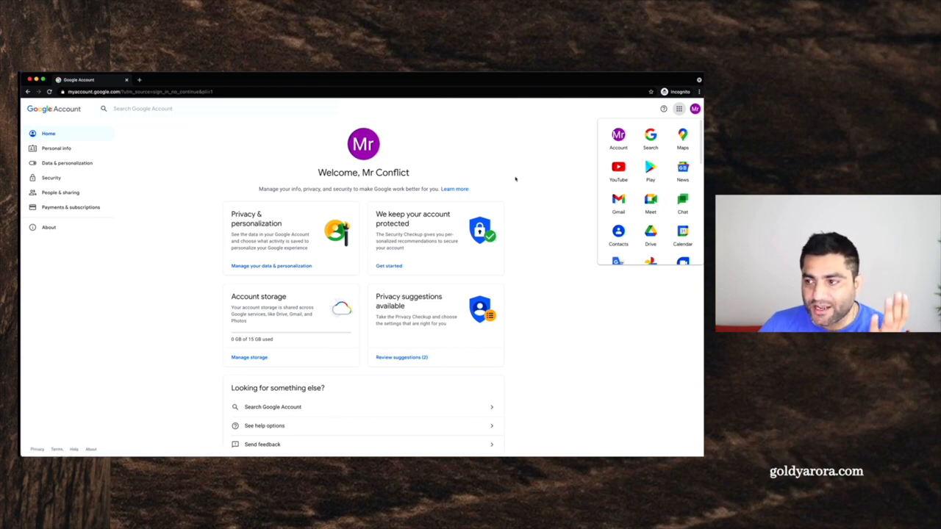
mouse_move(535, 177)
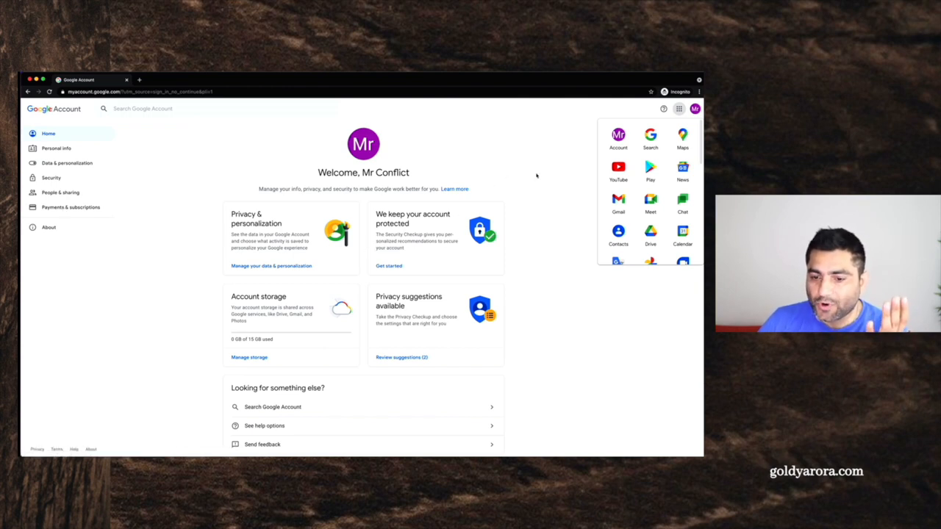
- Check the signed-in profile, then launch Drive from the Google apps grid for Mr Conflict
click(679, 109)
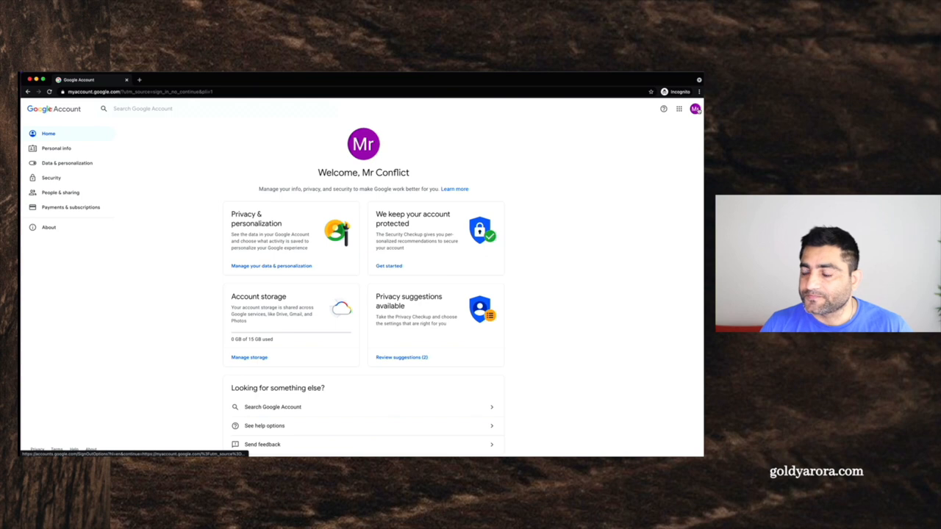
click(694, 109)
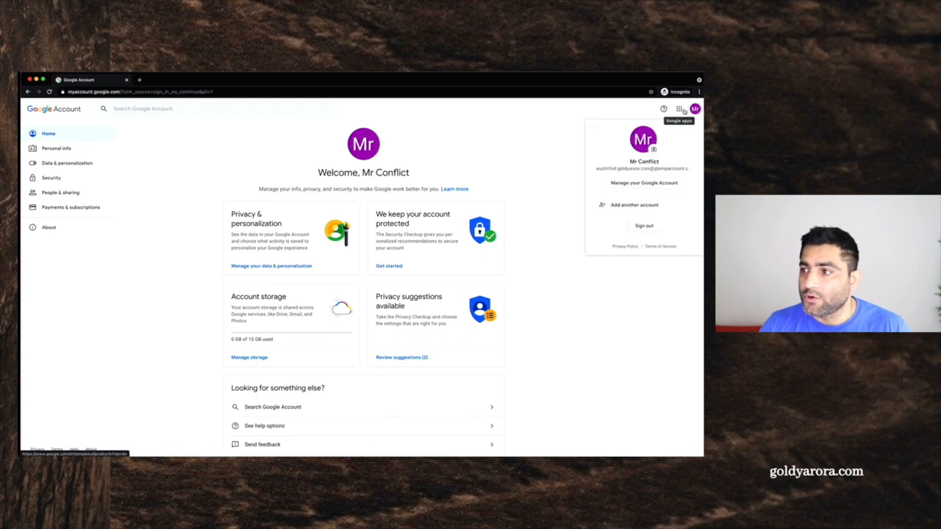
click(679, 108)
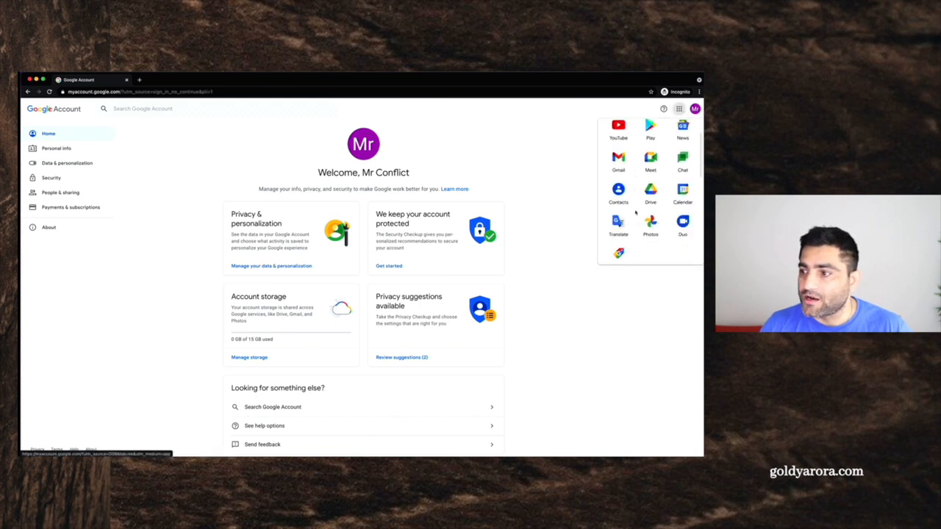
click(650, 191)
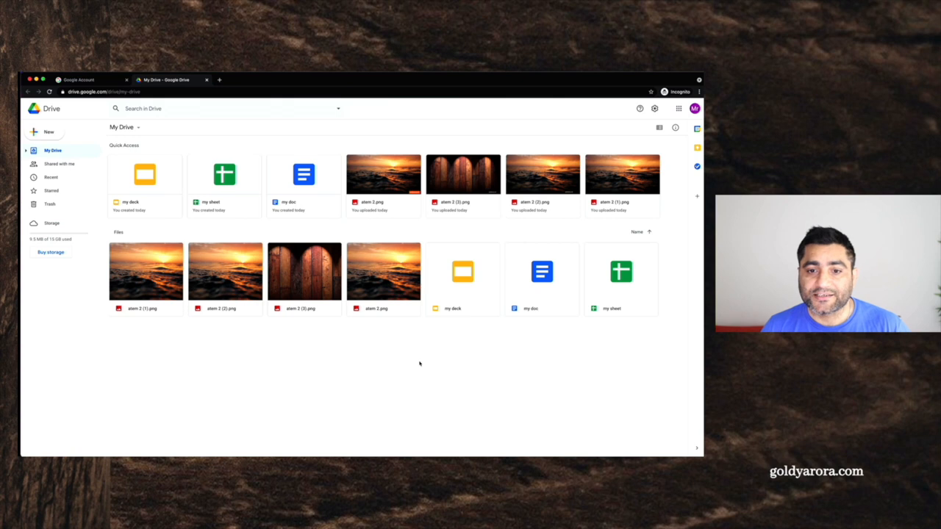
mouse_move(594, 229)
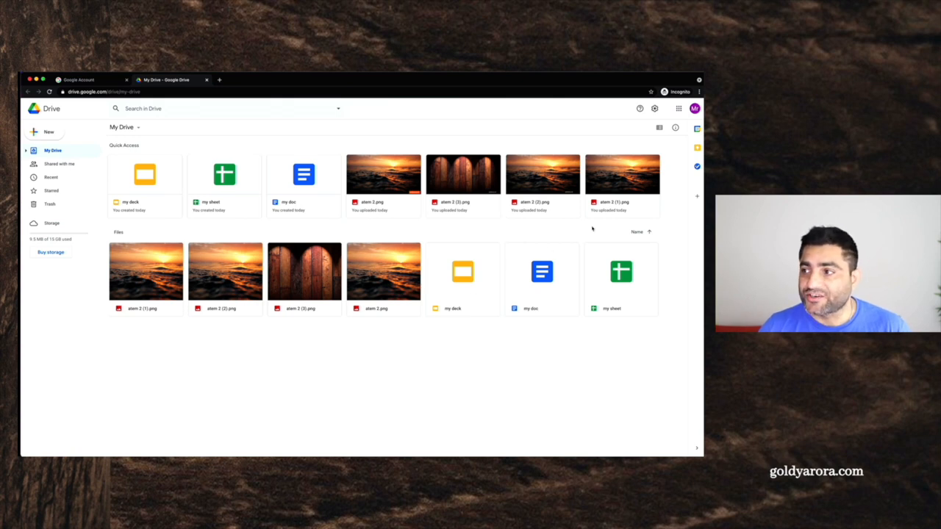
click(694, 109)
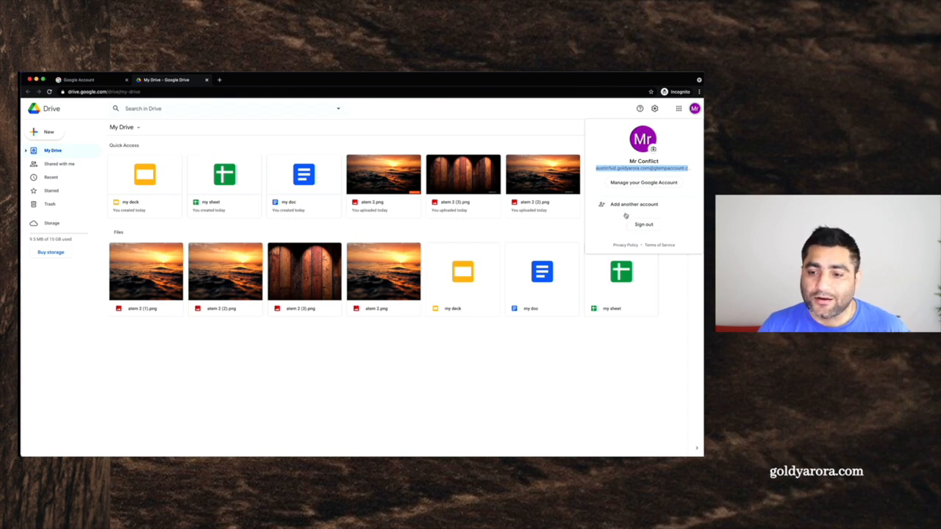
mouse_move(435, 365)
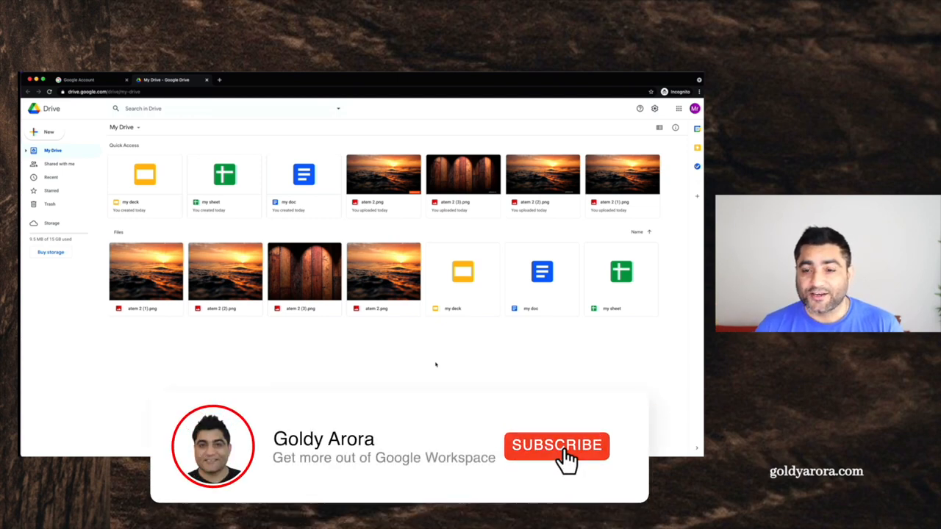
click(556, 446)
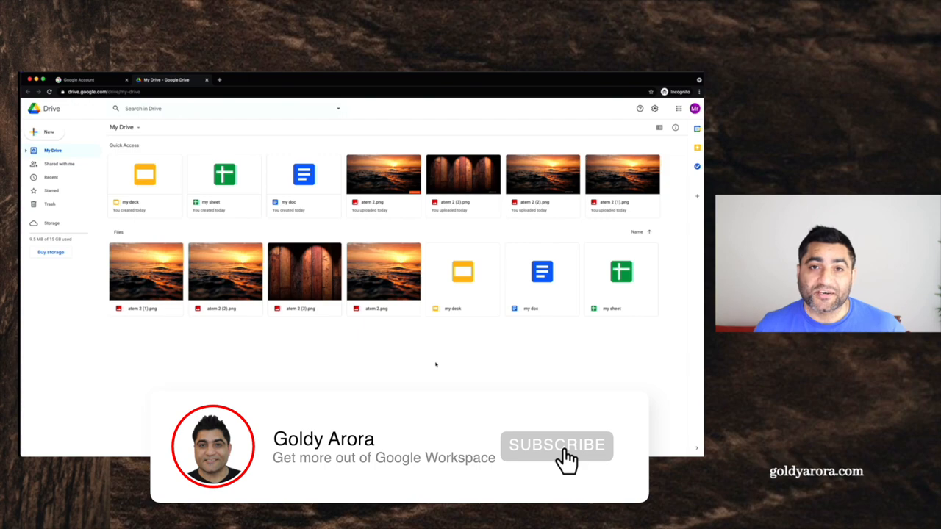